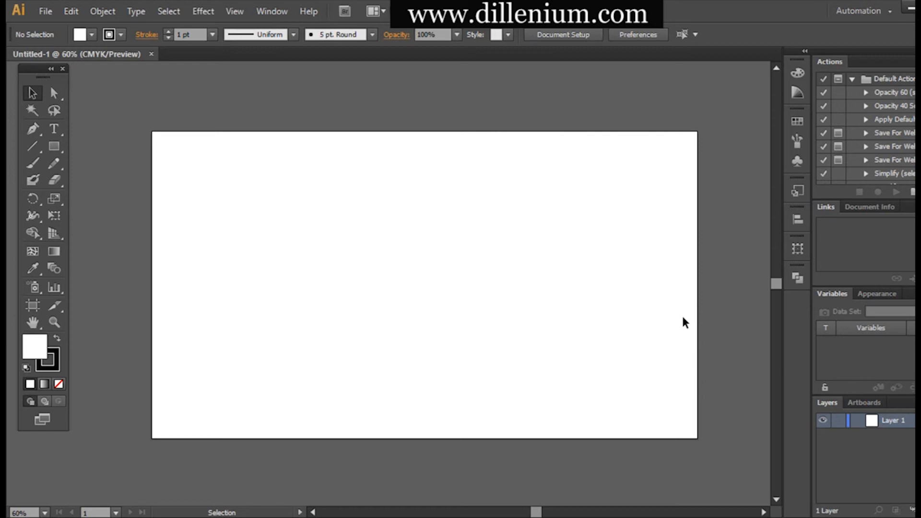
pyautogui.moveTo(650, 315)
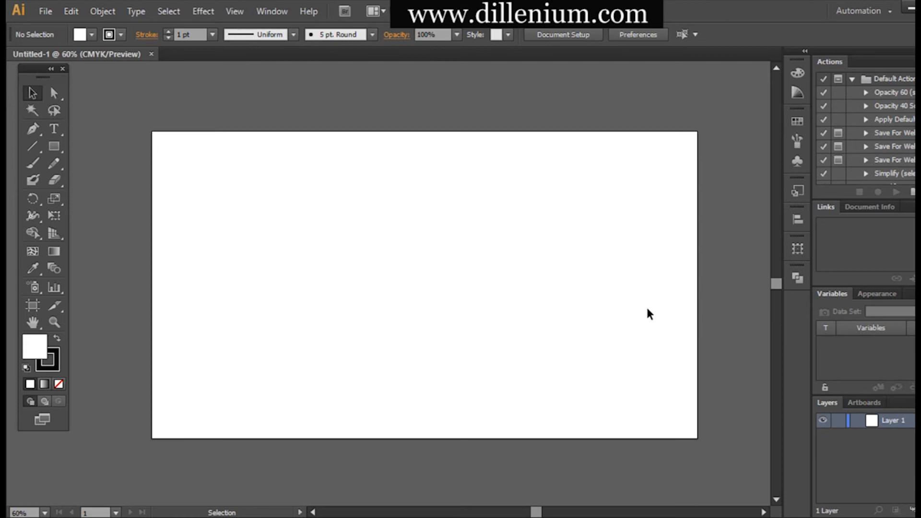
pyautogui.moveTo(623, 319)
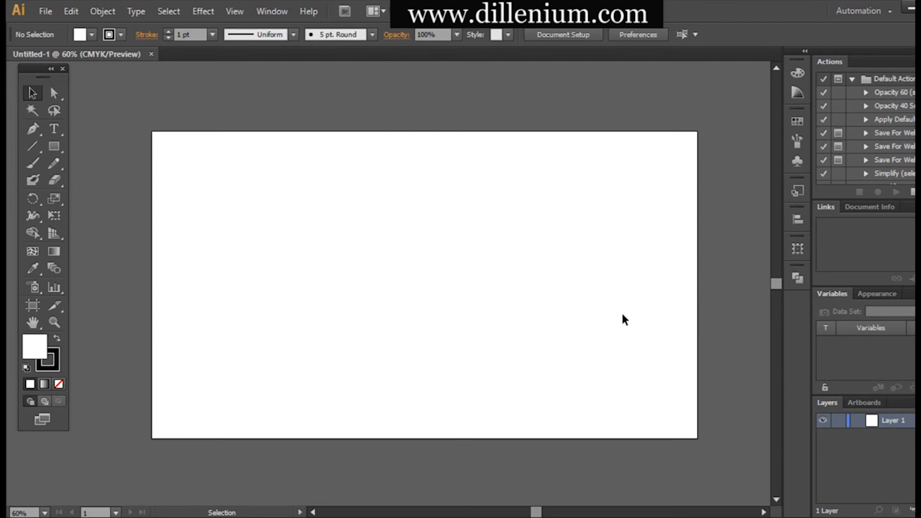
pyautogui.moveTo(581, 299)
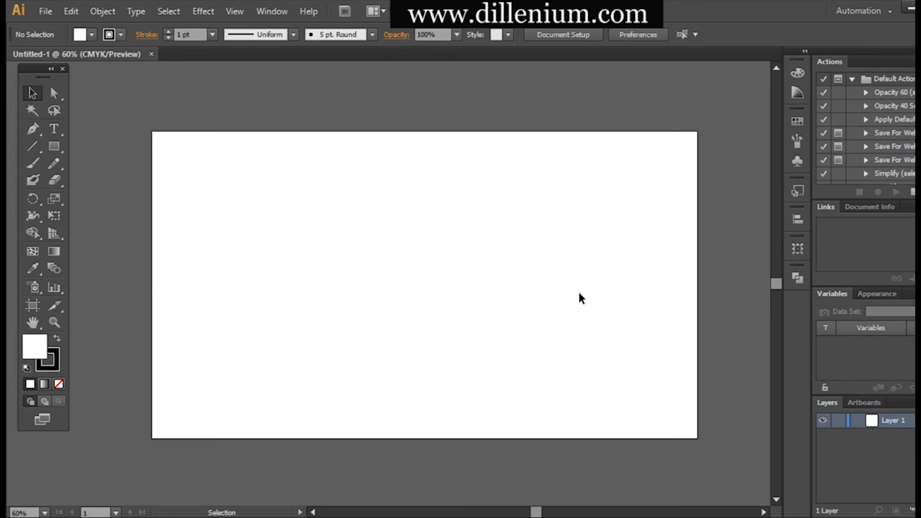
# Draw a rectangle covering the whole artboard.
pyautogui.click(54, 146)
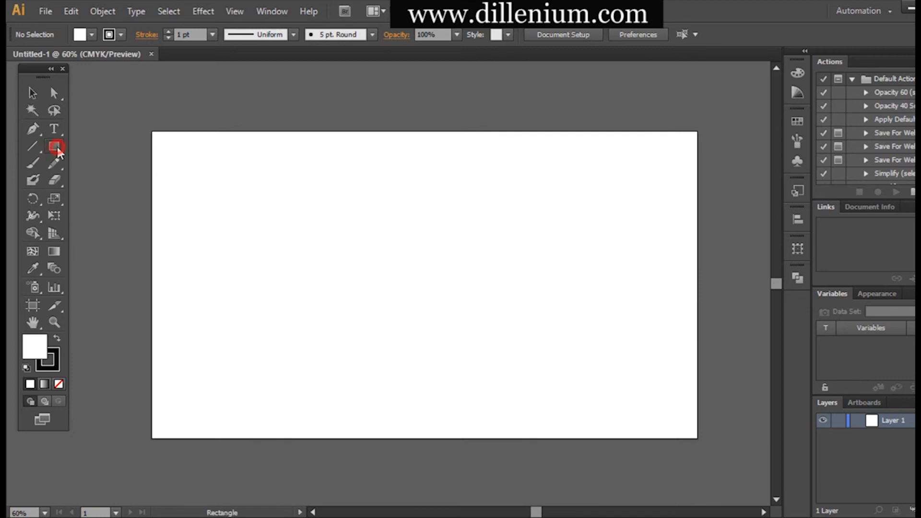
pyautogui.moveTo(153, 133); pyautogui.dragTo(551, 404)
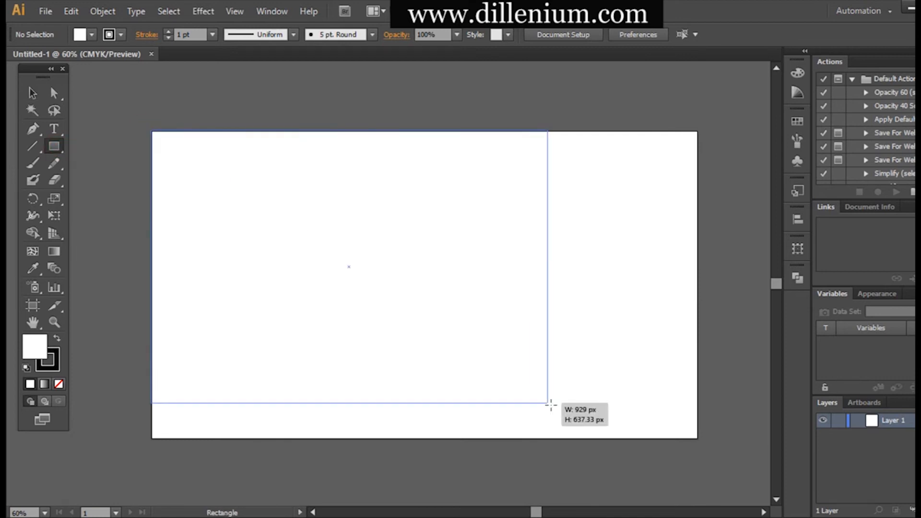
pyautogui.moveTo(550, 404); pyautogui.dragTo(699, 441)
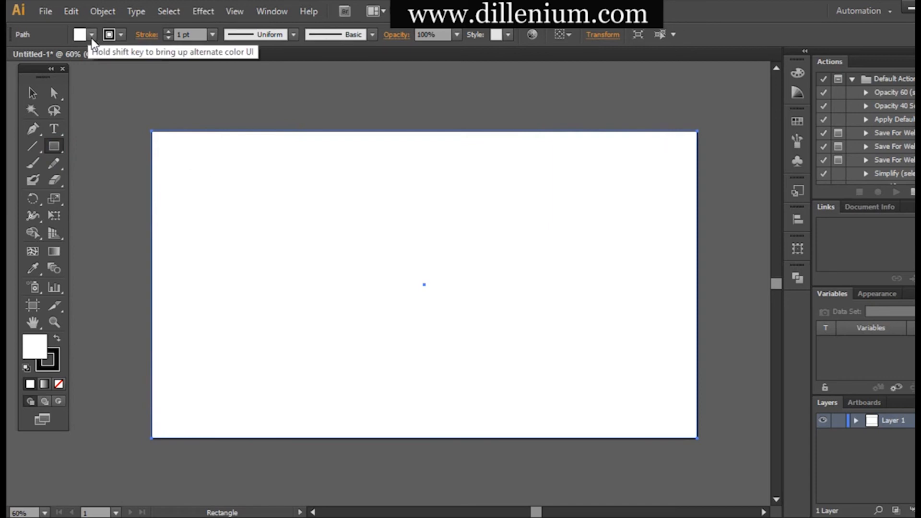
# Fill the rectangle with a teal swatch and remove its stroke.
pyautogui.click(92, 34)
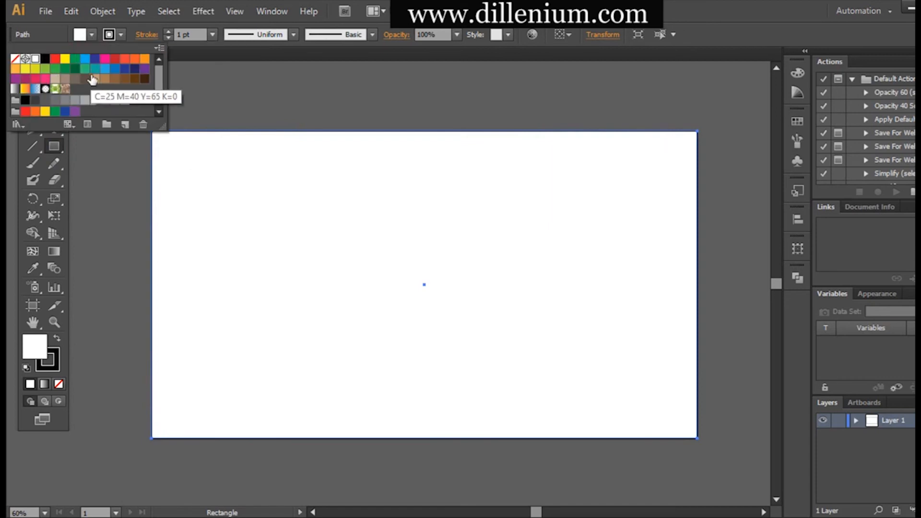
pyautogui.click(94, 68)
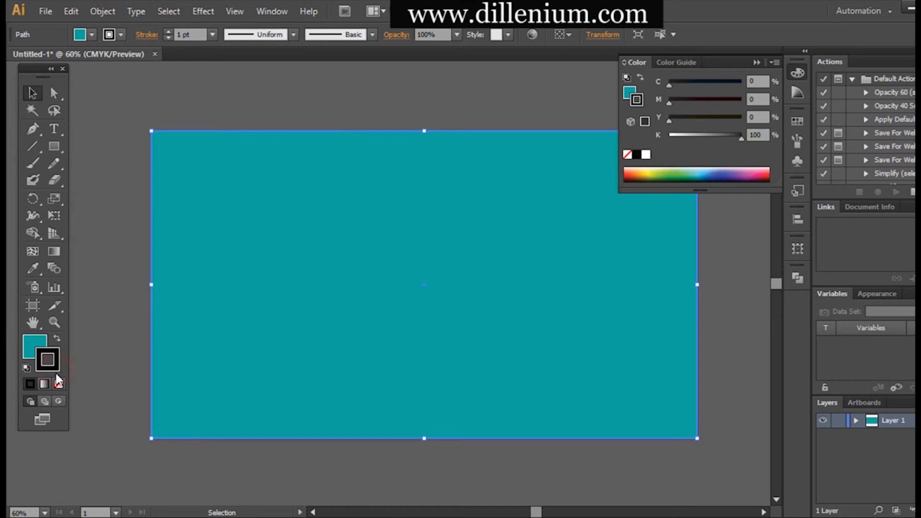
pyautogui.click(59, 384)
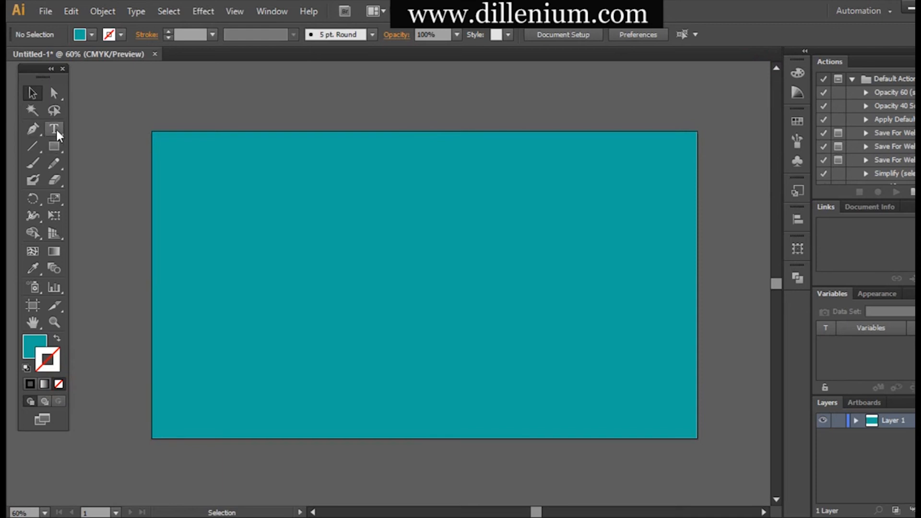
# Add the text EMBOSSED on the artboard and enlarge it.
pyautogui.click(54, 130)
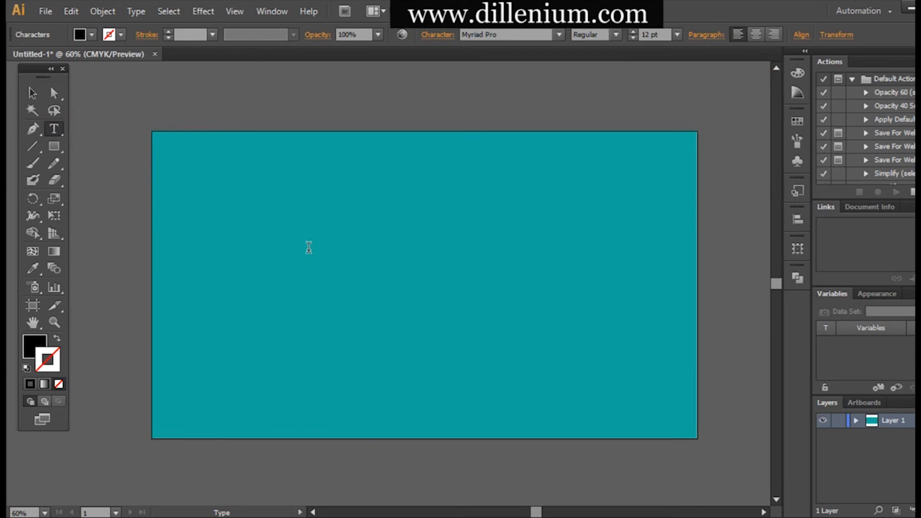
pyautogui.write('EMBOSSE')
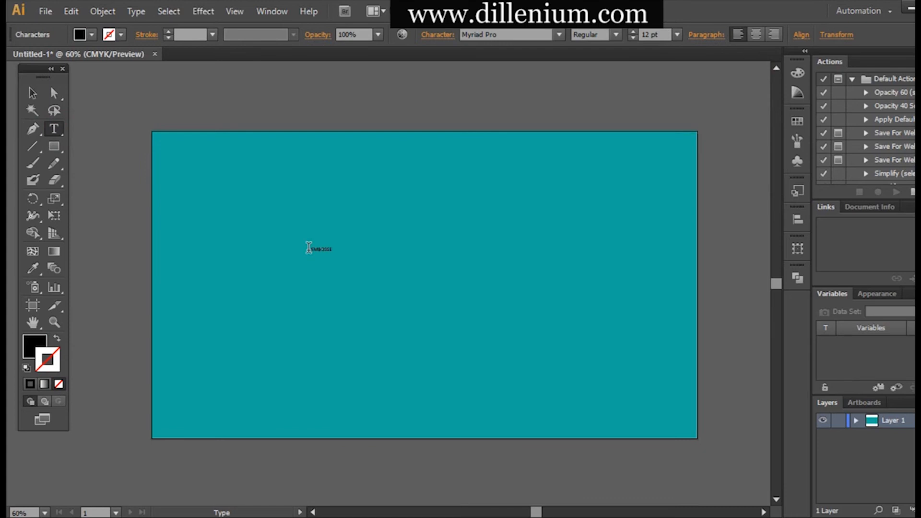
pyautogui.click(32, 93)
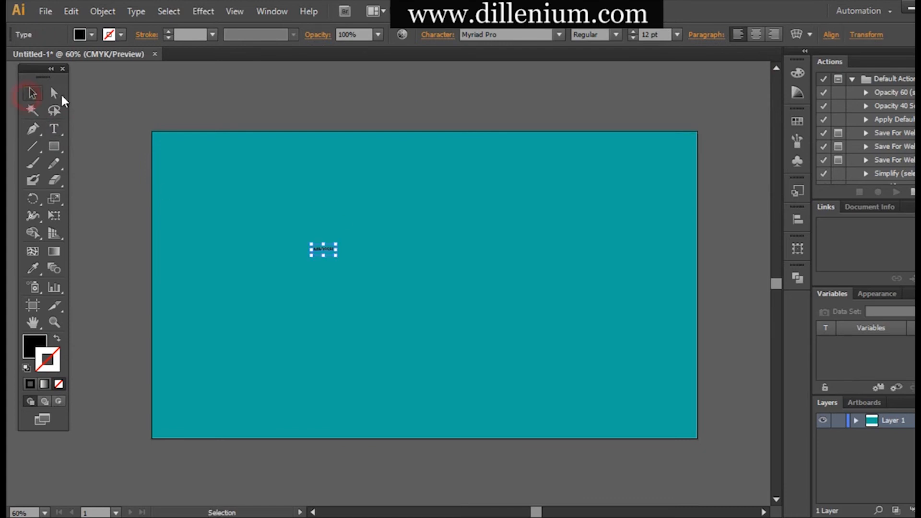
pyautogui.click(31, 93)
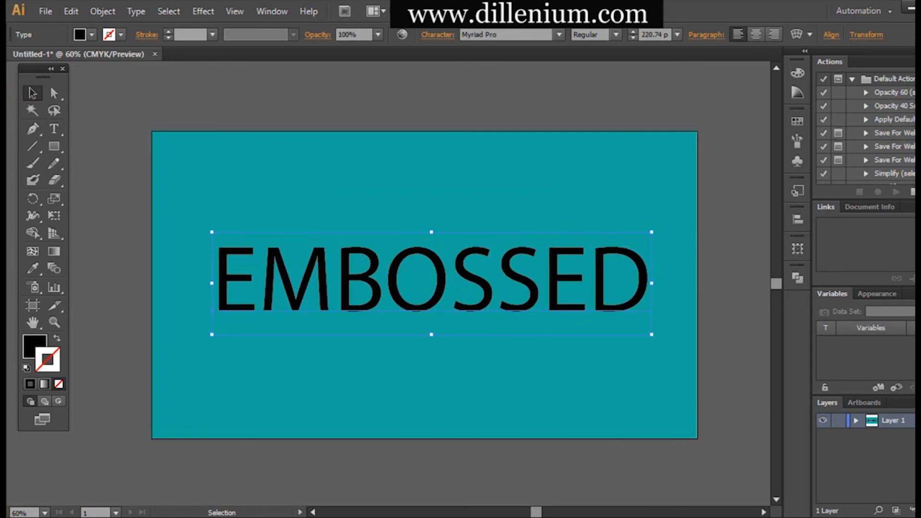
# Set the text to Nirmala UI Bold and scale it to fit inside the artboard.
pyautogui.write('Nirmala UI')
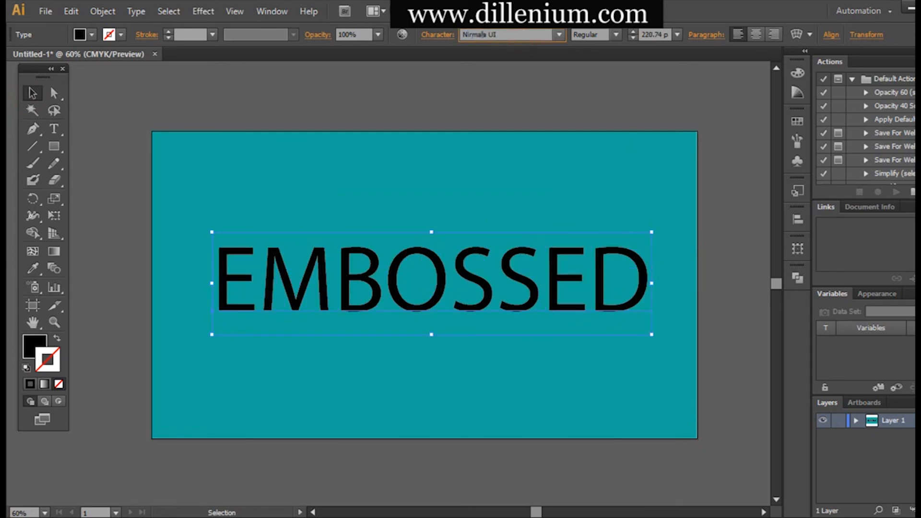
pyautogui.click(614, 34)
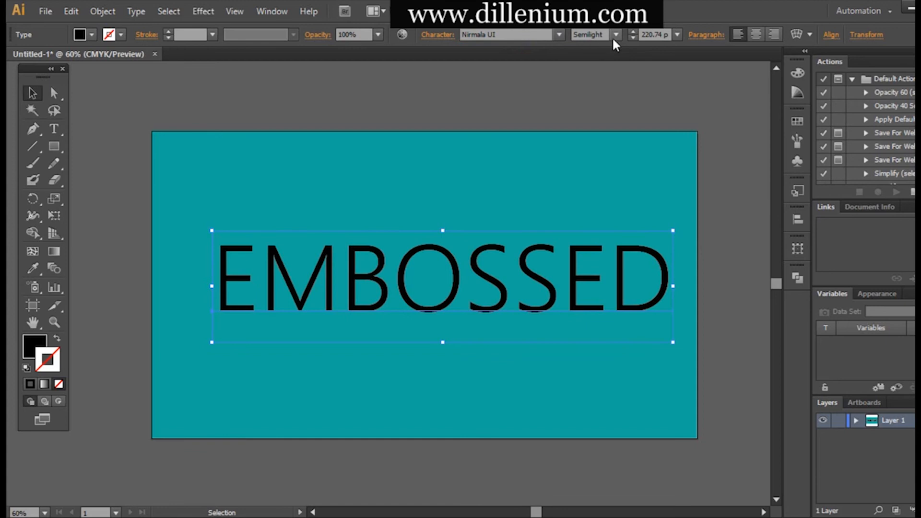
pyautogui.click(595, 35)
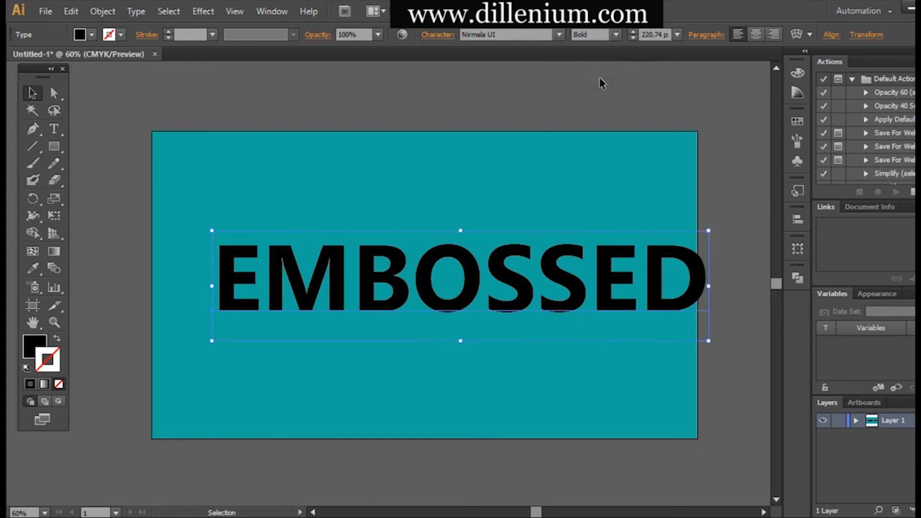
pyautogui.click(708, 286)
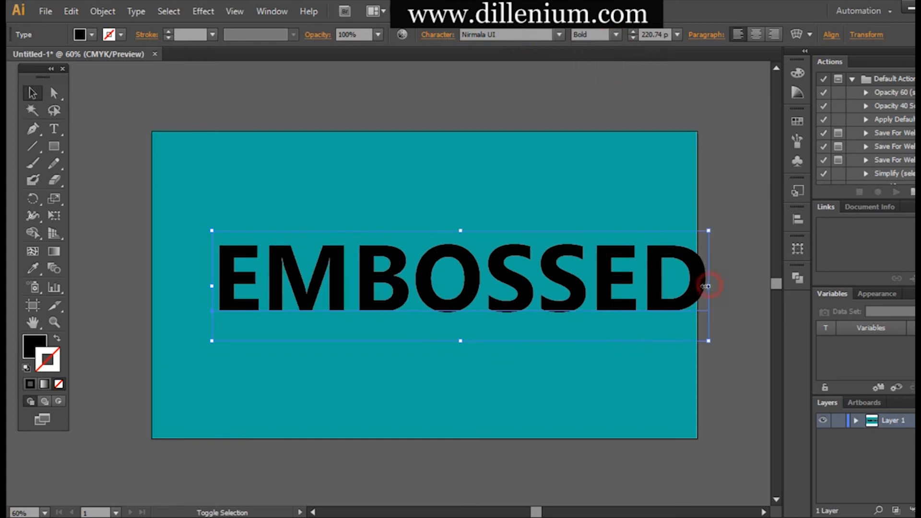
pyautogui.moveTo(708, 285); pyautogui.dragTo(637, 289)
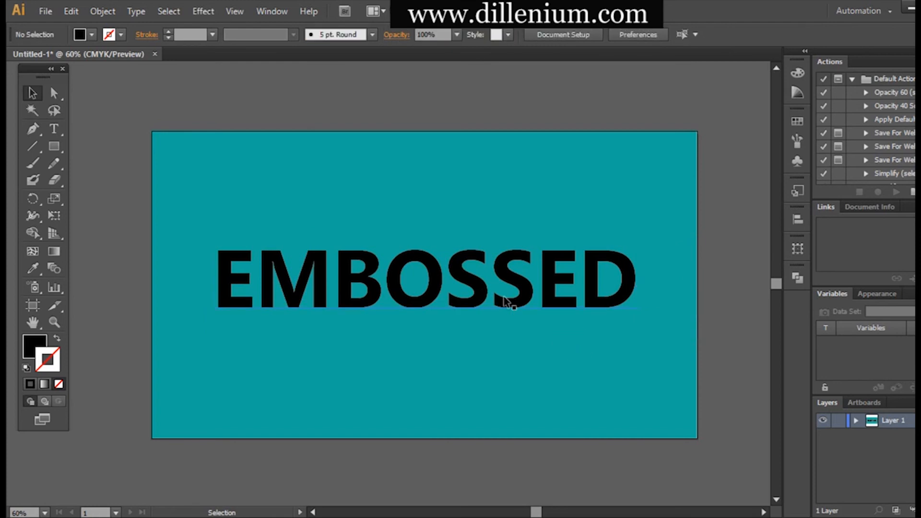
# Colour the EMBOSSED text with the background teal and marquee-select the now-hidden text.
pyautogui.click(424, 276)
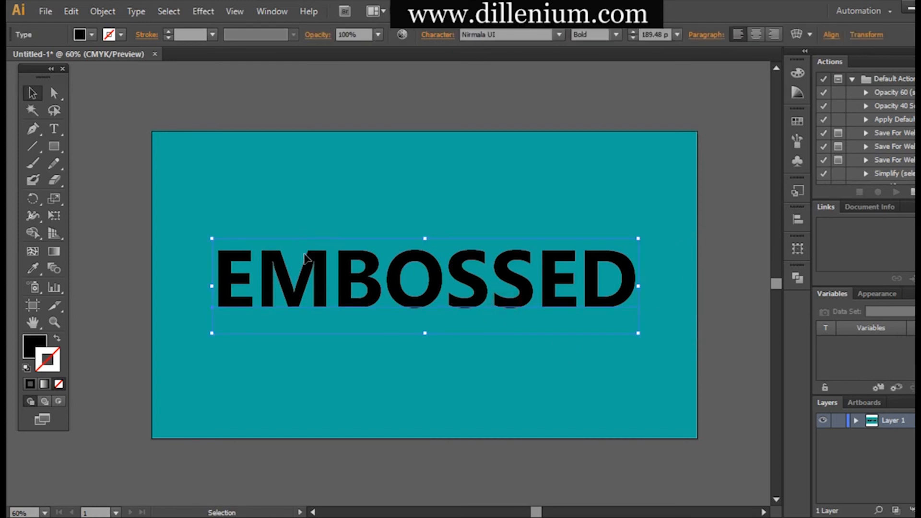
pyautogui.moveTo(76, 266)
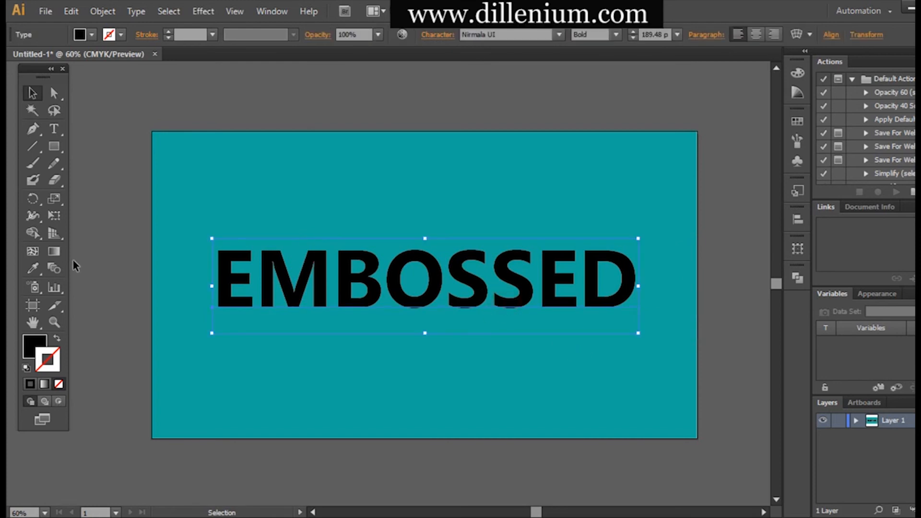
pyautogui.moveTo(33, 268)
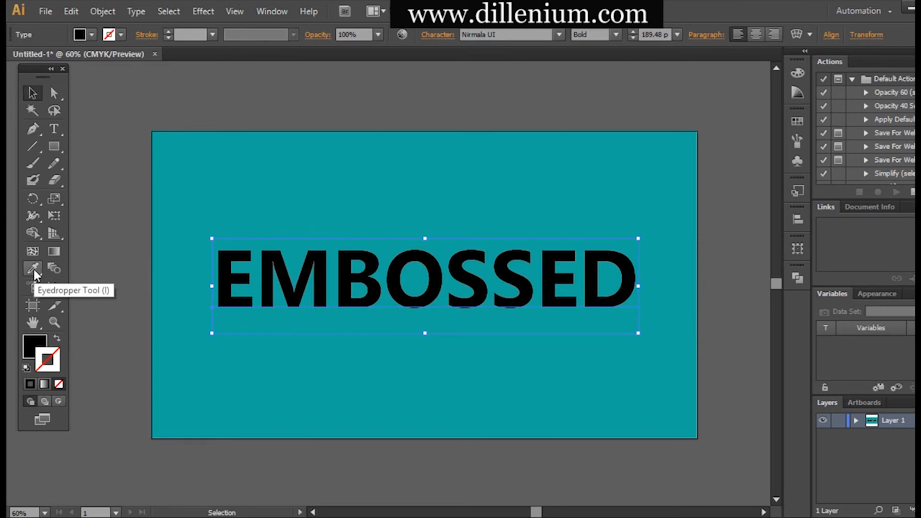
pyautogui.click(423, 288)
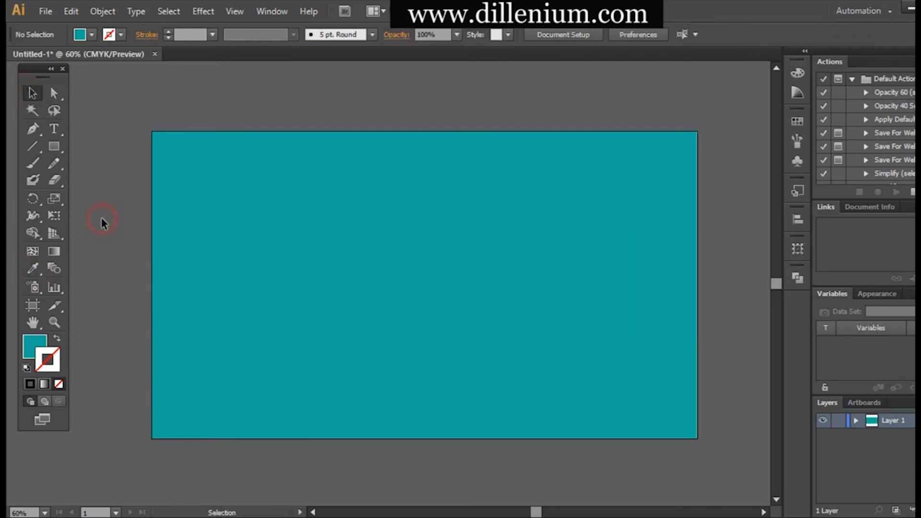
pyautogui.moveTo(318, 218)
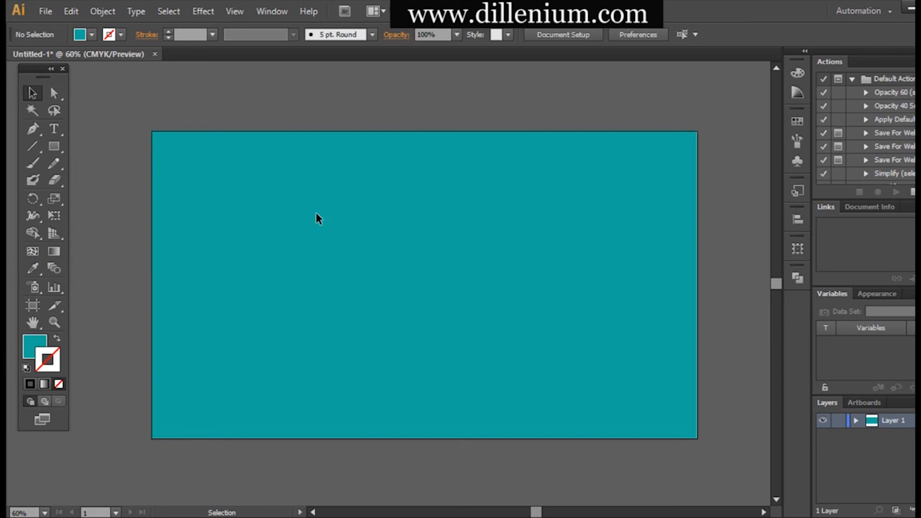
pyautogui.moveTo(318, 216); pyautogui.dragTo(393, 347)
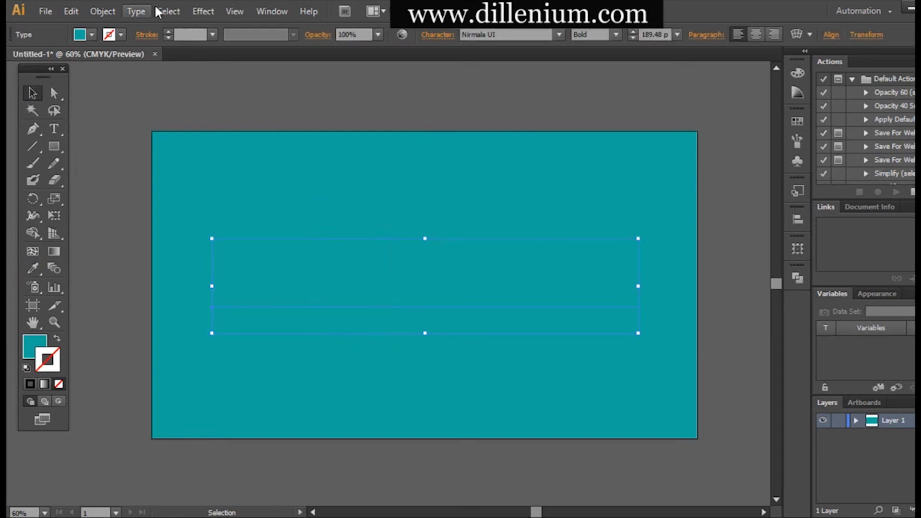
# Apply a Multiply drop shadow with 75% opacity, 7 px offsets and 5 px blur to the text.
pyautogui.click(203, 11)
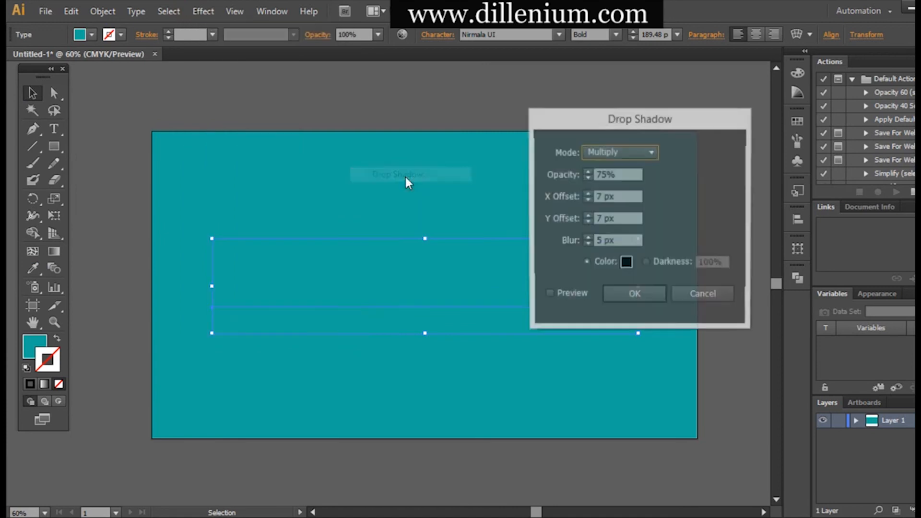
pyautogui.click(634, 293)
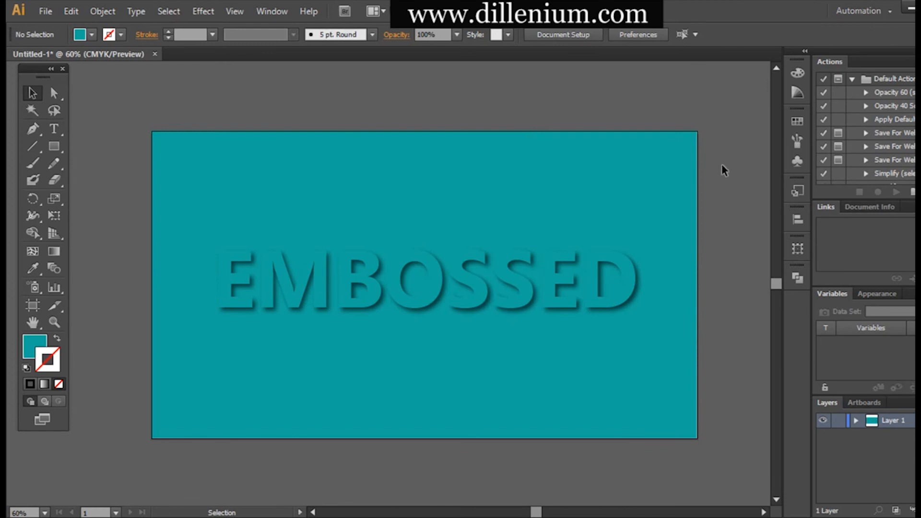
pyautogui.moveTo(746, 243)
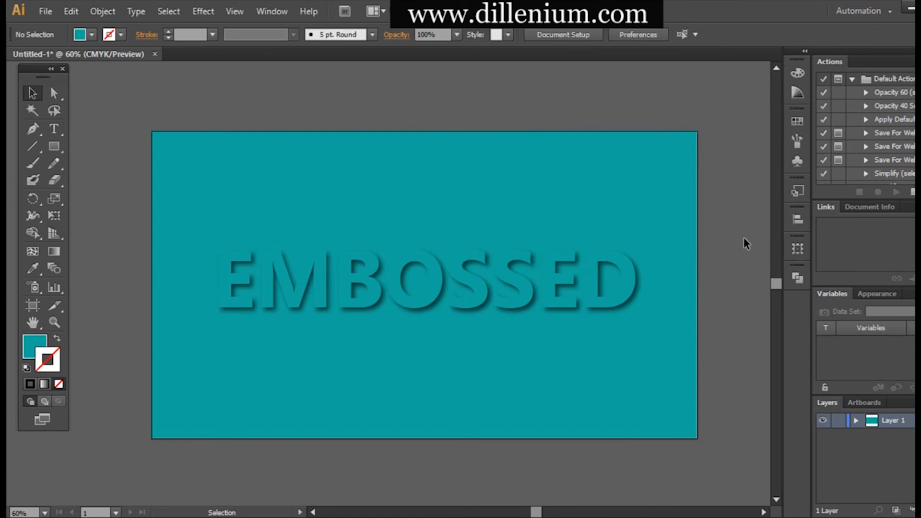
pyautogui.click(54, 129)
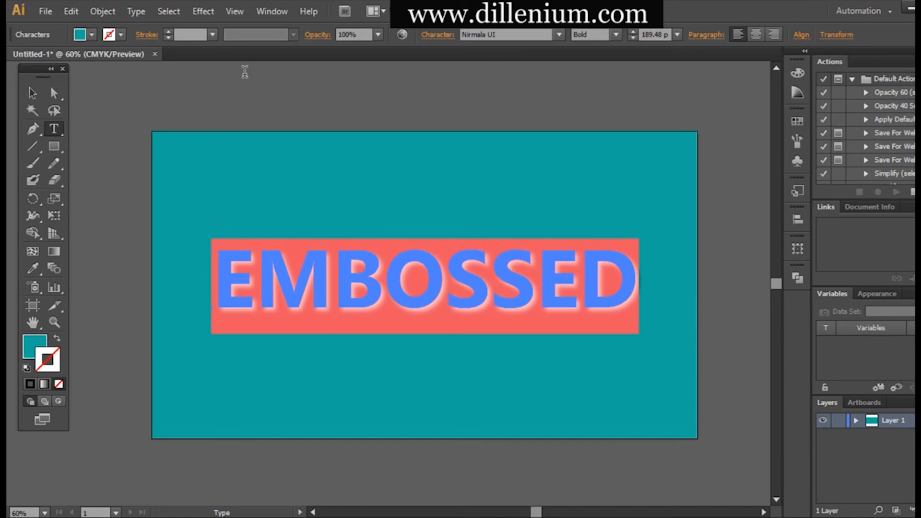
# Add a second line reading EFFECT beneath EMBOSSED in the same text object.
pyautogui.click(32, 94)
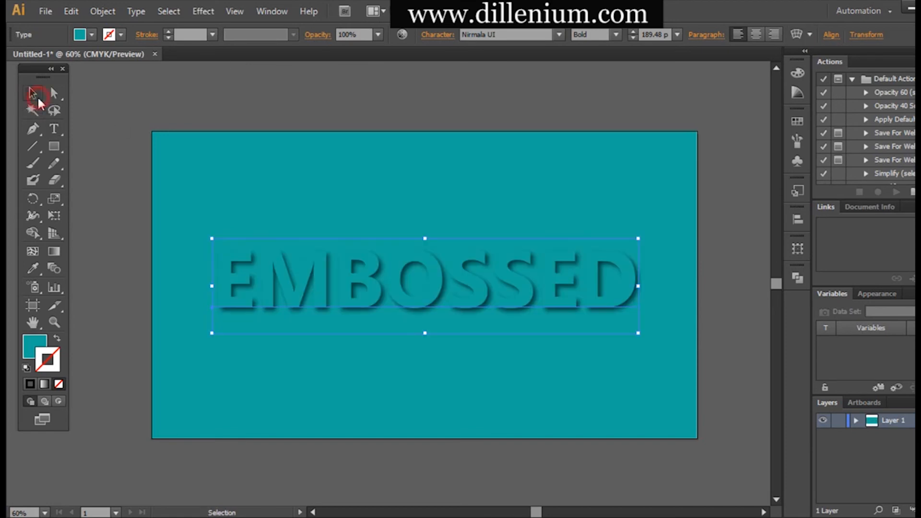
pyautogui.click(33, 93)
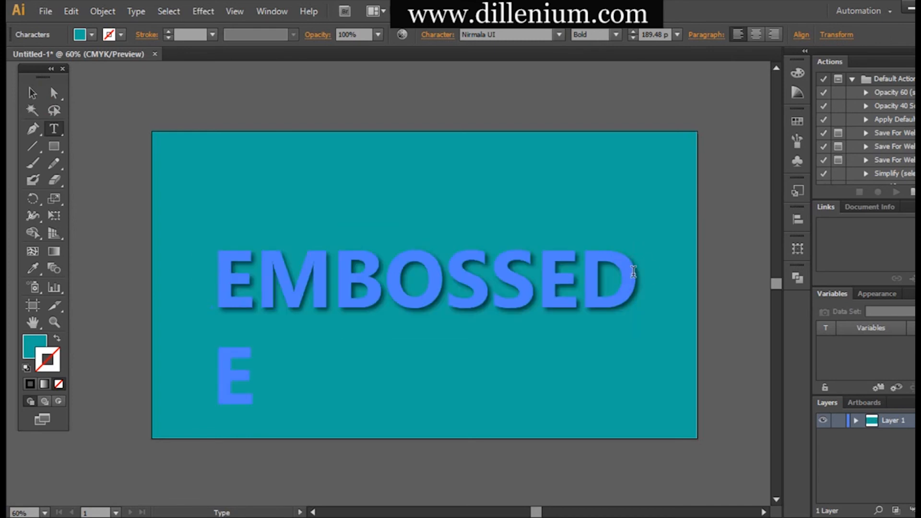
pyautogui.write('FFECT')
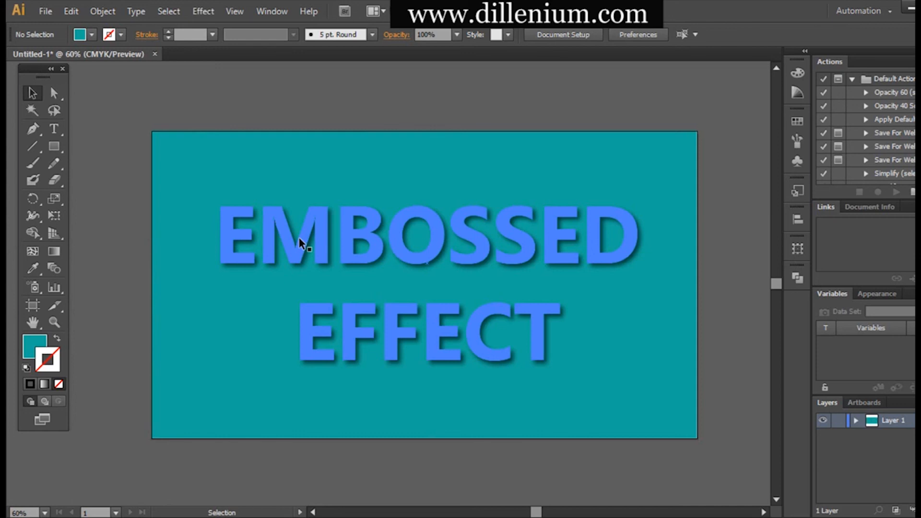
pyautogui.moveTo(287, 231)
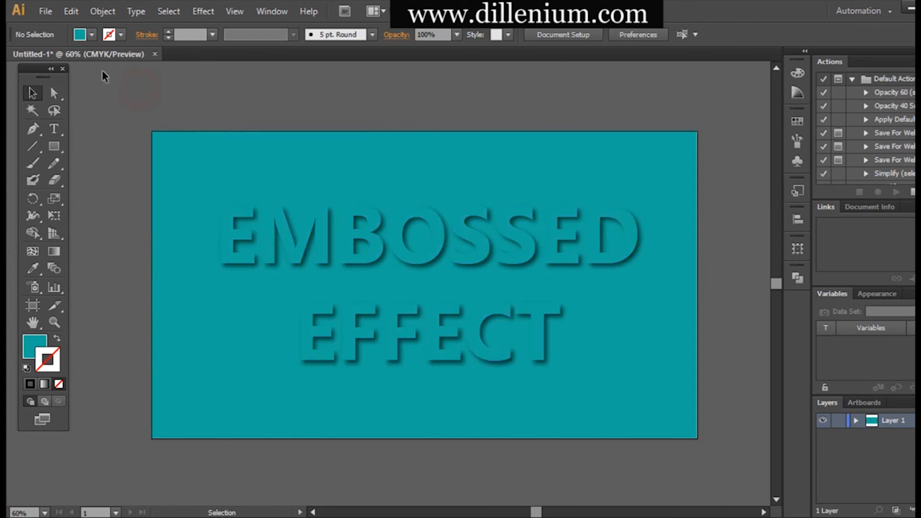
pyautogui.moveTo(97, 20)
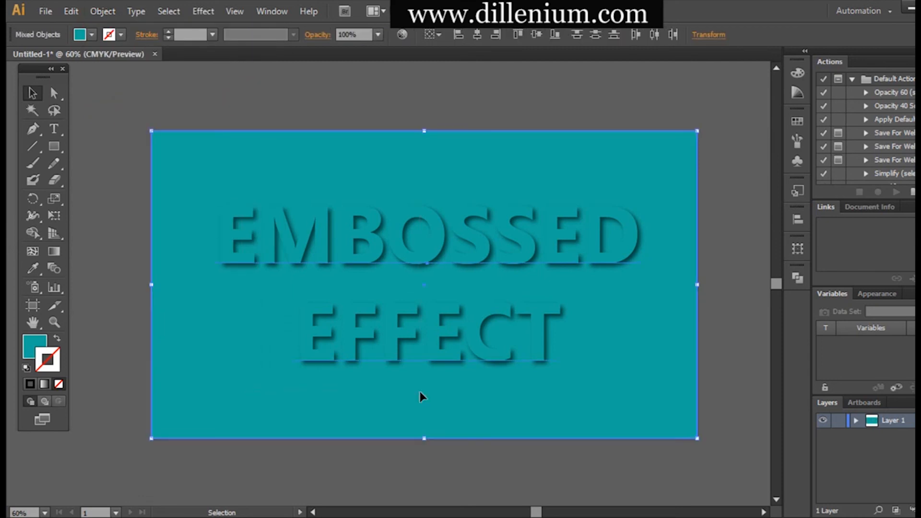
pyautogui.moveTo(84, 35)
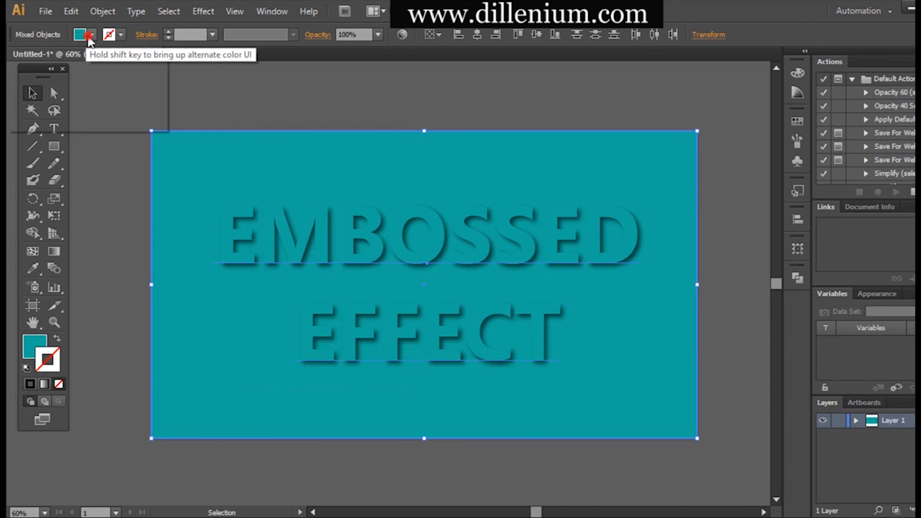
pyautogui.click(93, 34)
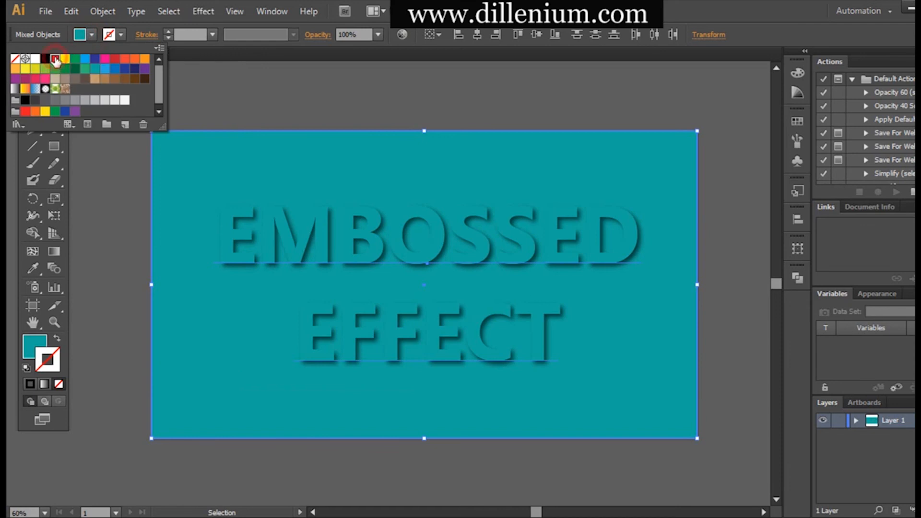
pyautogui.click(55, 58)
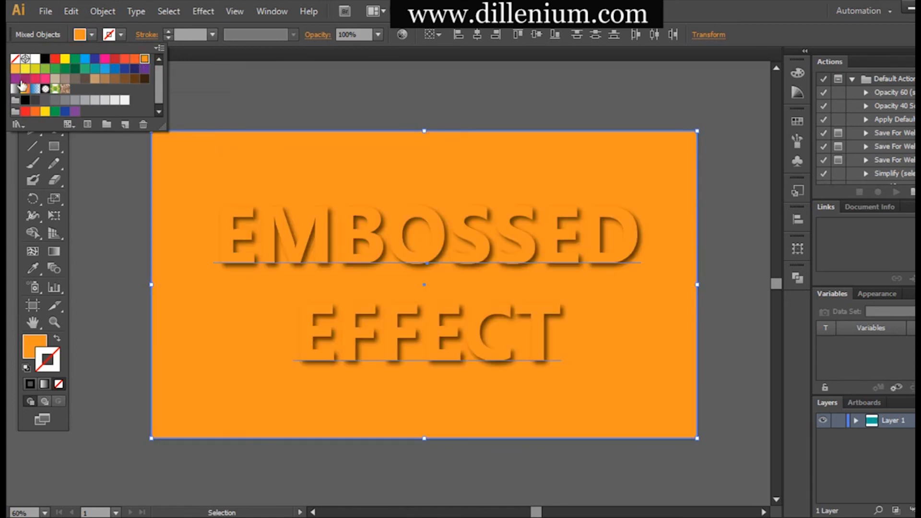
pyautogui.click(14, 79)
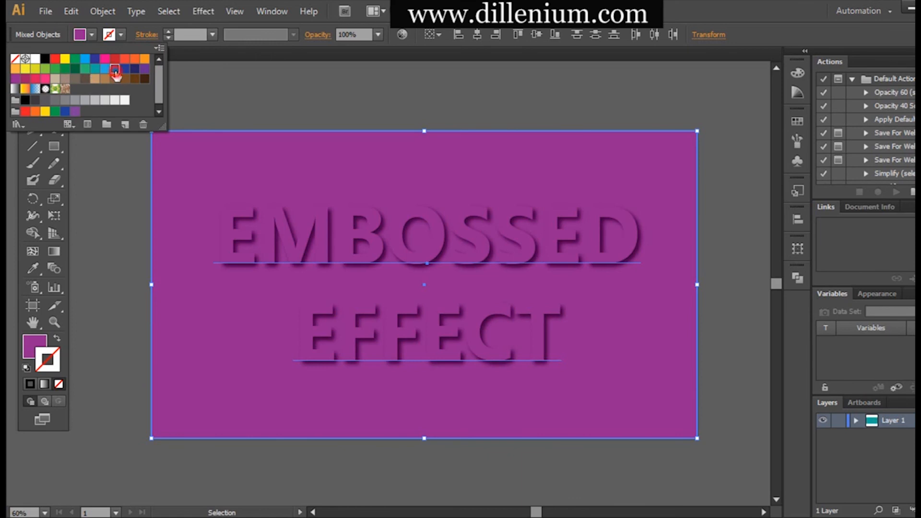
pyautogui.click(144, 72)
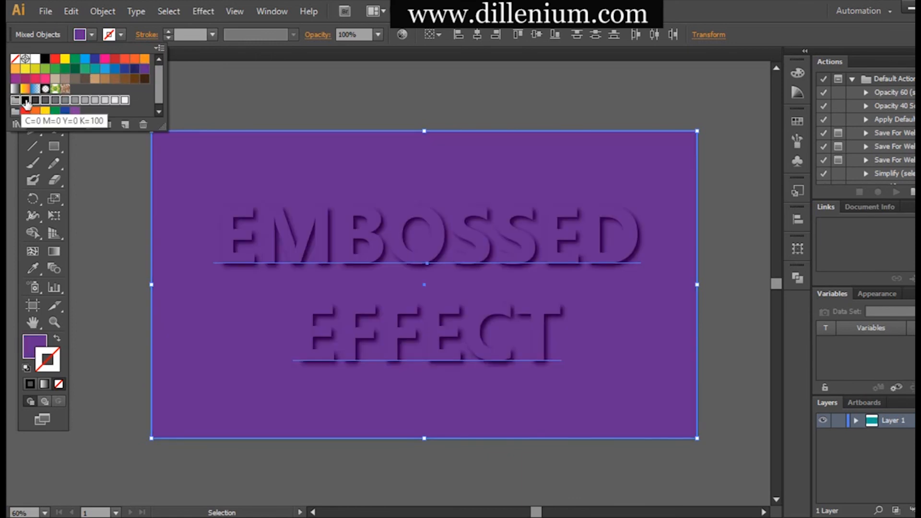
pyautogui.click(83, 70)
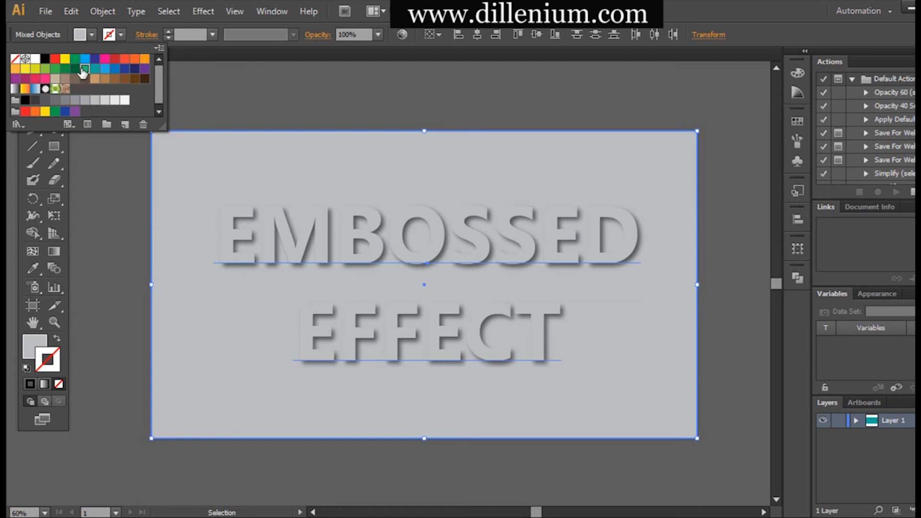
pyautogui.click(46, 69)
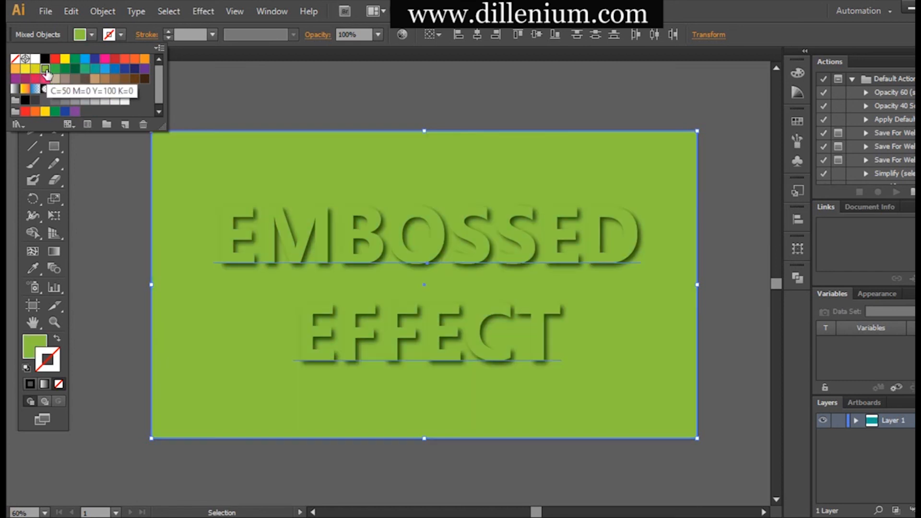
pyautogui.click(102, 69)
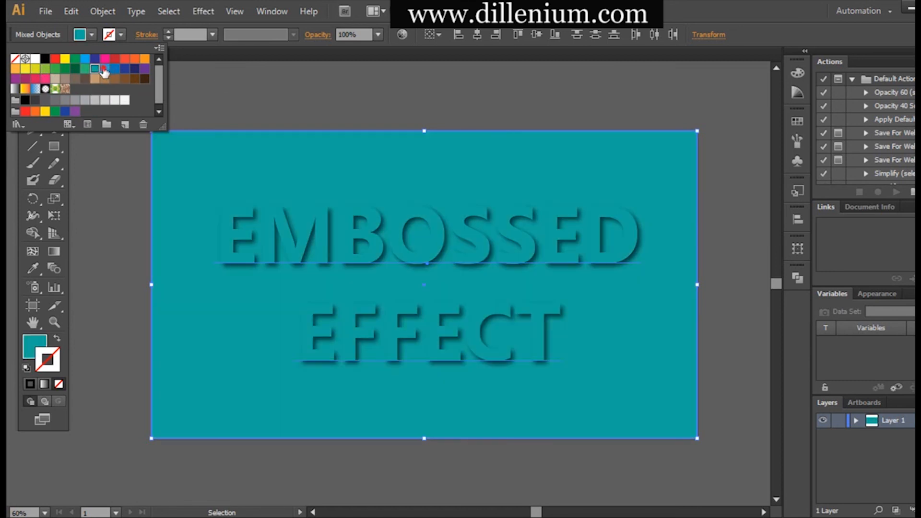
pyautogui.click(104, 69)
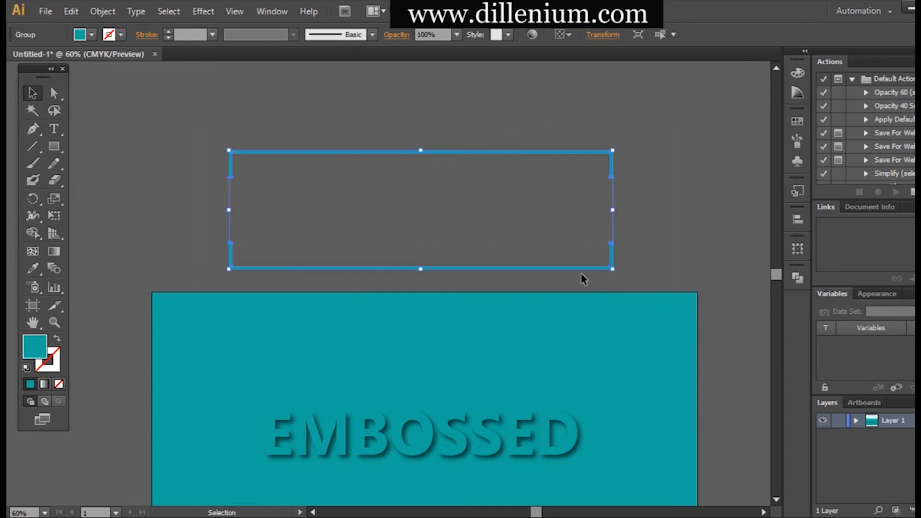
# Position the blue frame group around the EMBOSSED text and begin its drop shadow.
pyautogui.moveTo(420, 208); pyautogui.dragTo(438, 418)
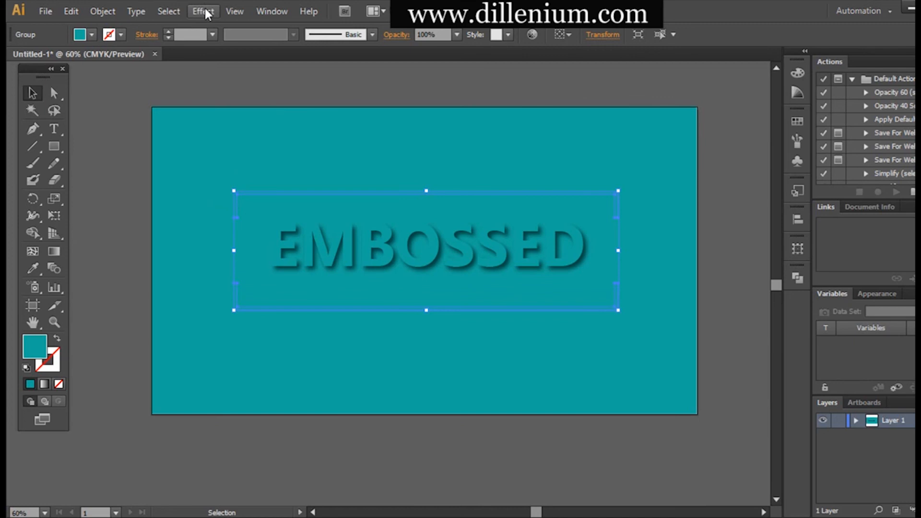
pyautogui.click(203, 10)
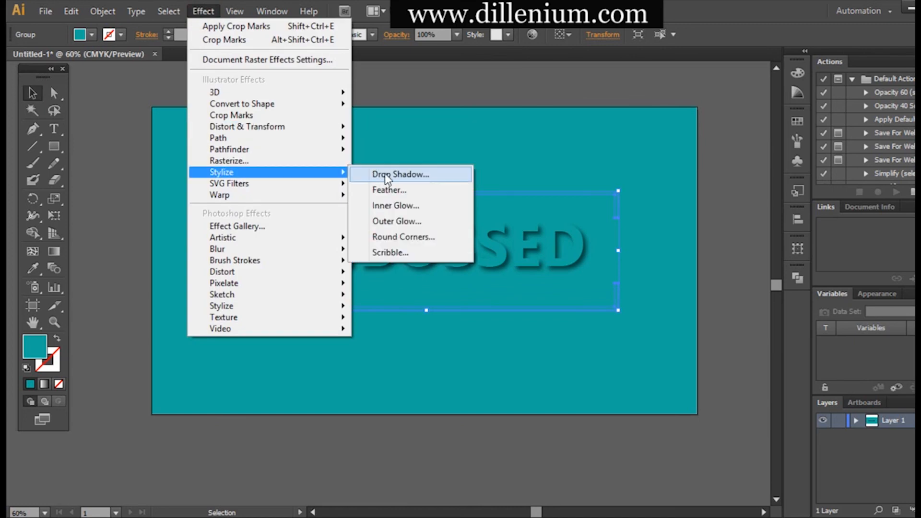